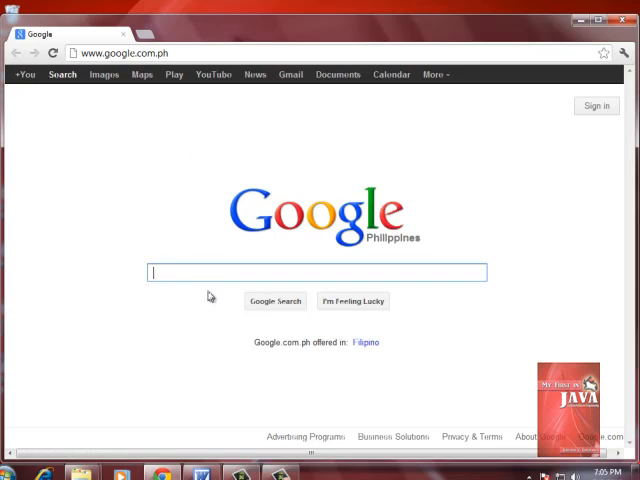
pyautogui.moveTo(204, 272)
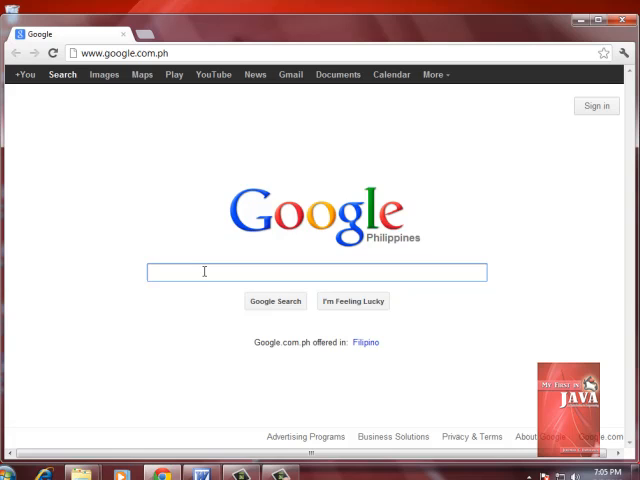
# Search Google for "java jdk" so Java SE Downloads appears at the top of the results.
pyautogui.write('java jdk')
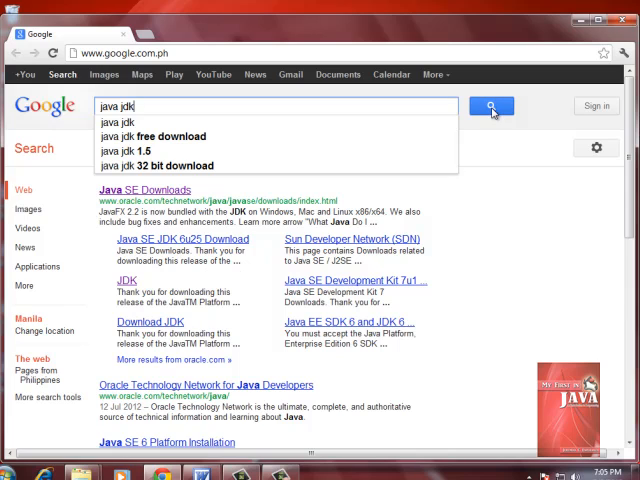
# Run the search and follow the Java SE Downloads result on oracle.com.
pyautogui.click(492, 106)
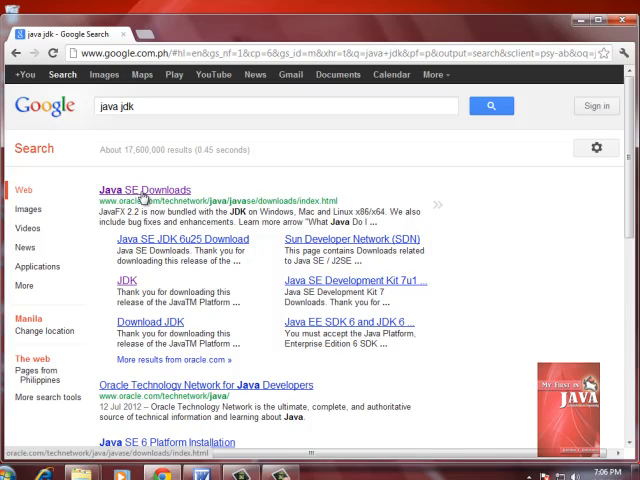
pyautogui.click(146, 188)
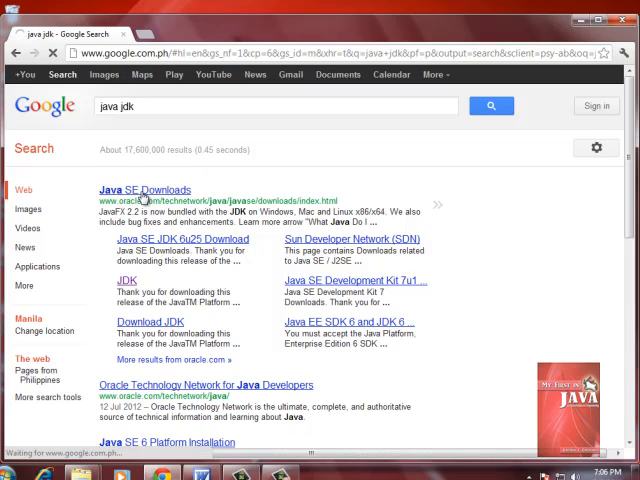
# Load Oracle's Java SE Downloads page listing Java Platform, JavaFX and NetBeans downloads.
pyautogui.click(144, 190)
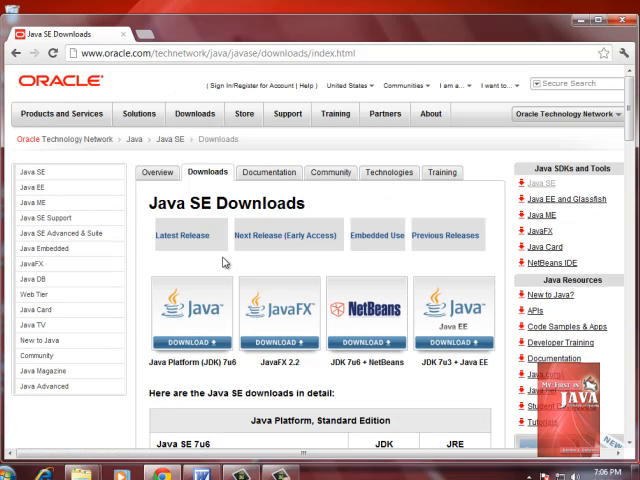
pyautogui.moveTo(192, 328)
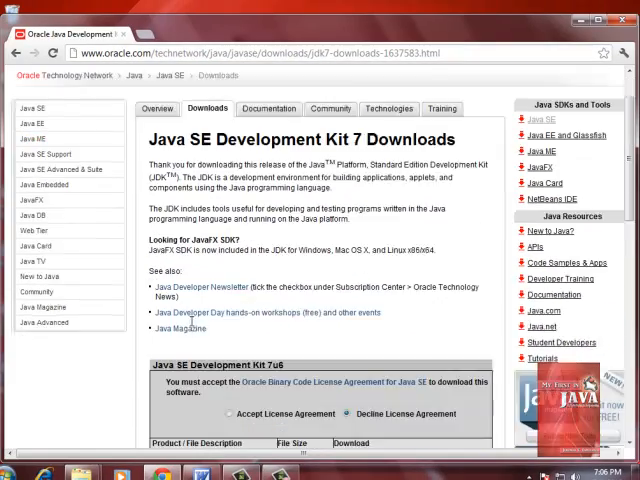
# Accept the JDK 7u6 license agreement and reach the Windows download links.
pyautogui.scroll(-3)
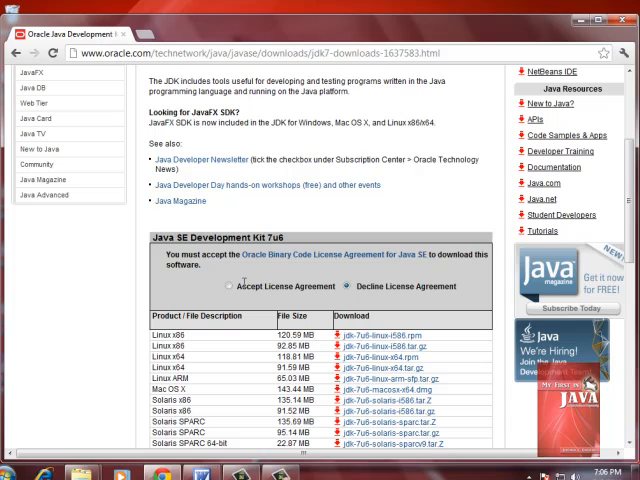
pyautogui.click(244, 286)
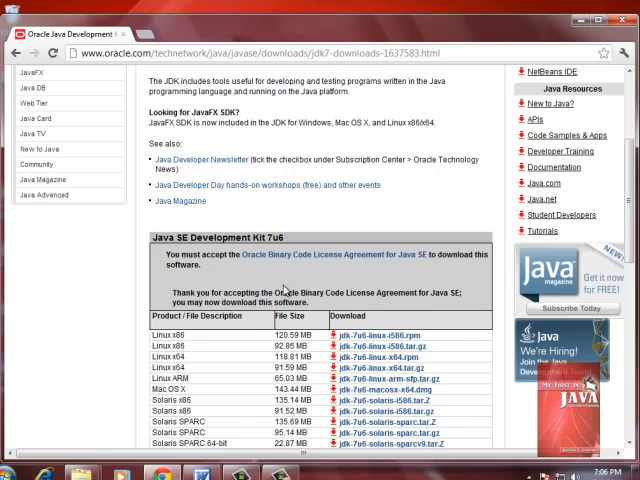
pyautogui.scroll(-3)
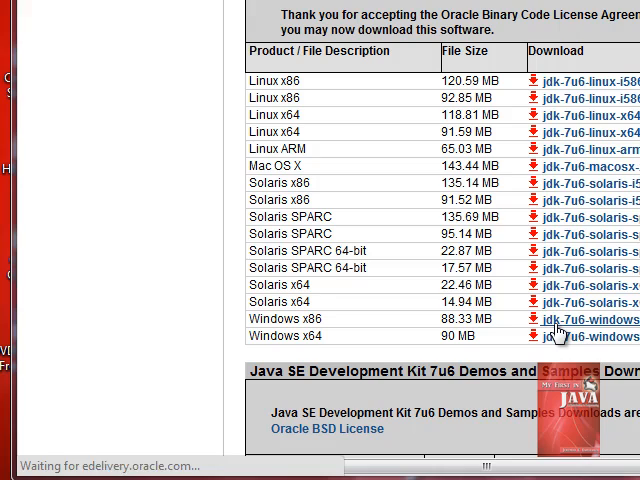
# Download jdk-7-windows-i586 and launch the installer from the Downloads folder.
pyautogui.click(584, 320)
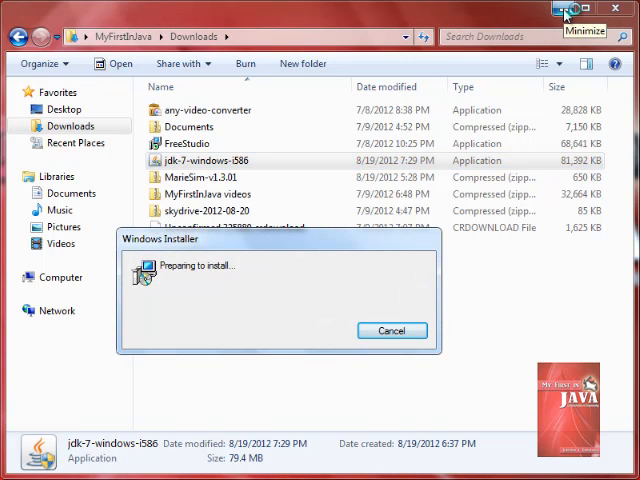
# Let Windows Installer finish preparing until the JDK 7 Setup welcome screen shows.
pyautogui.click(556, 8)
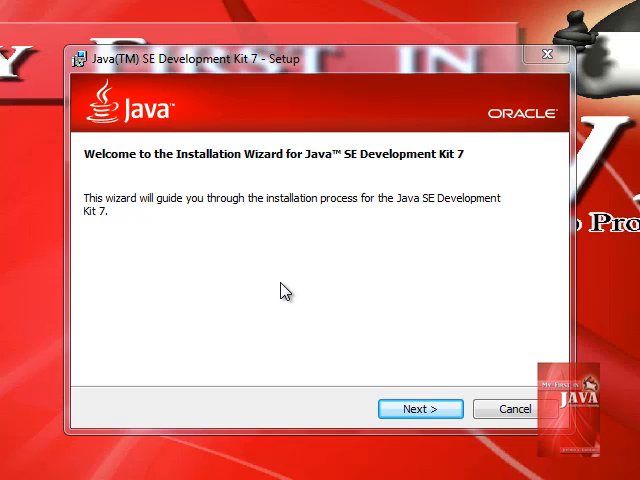
# Continue through Welcome and Custom Setup with default features and install path to begin installing.
pyautogui.click(420, 408)
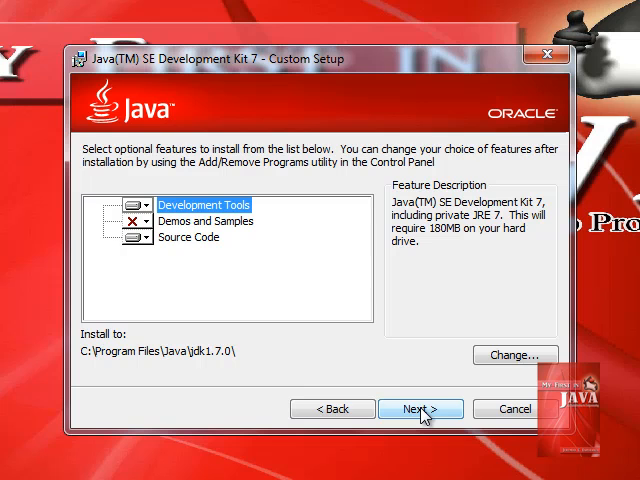
pyautogui.click(420, 408)
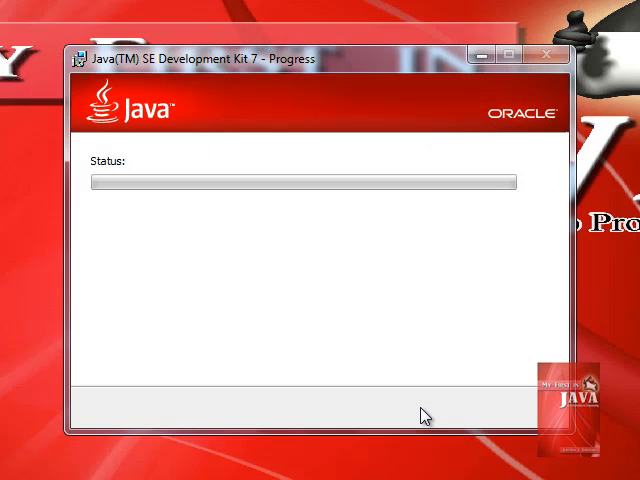